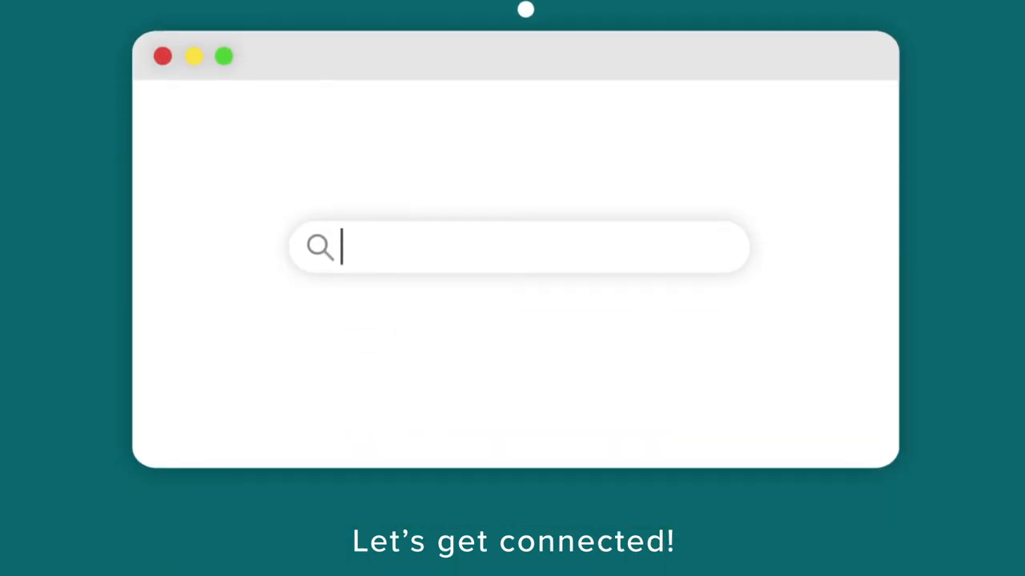
pyautogui.write('kx.osu.edu')
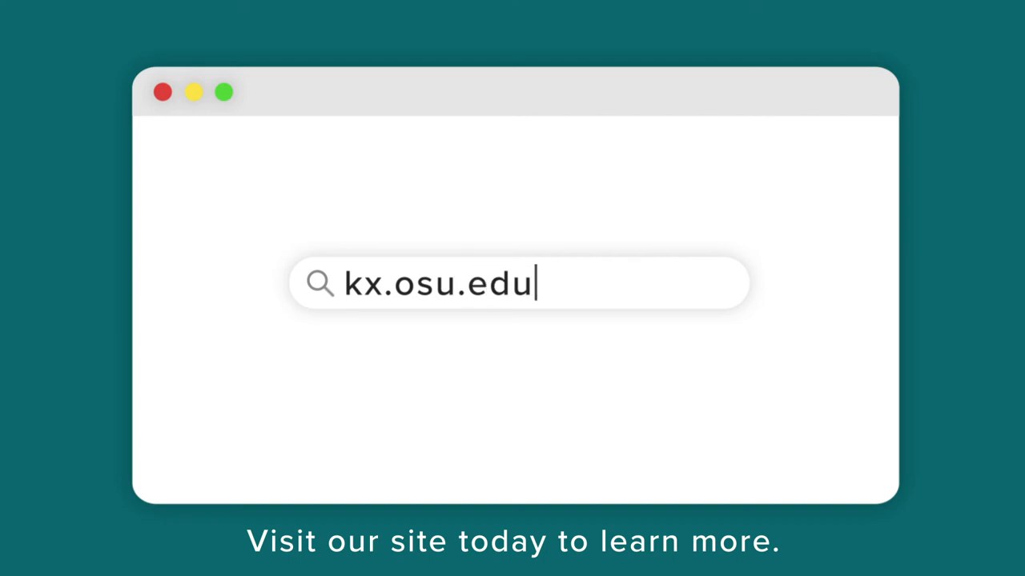